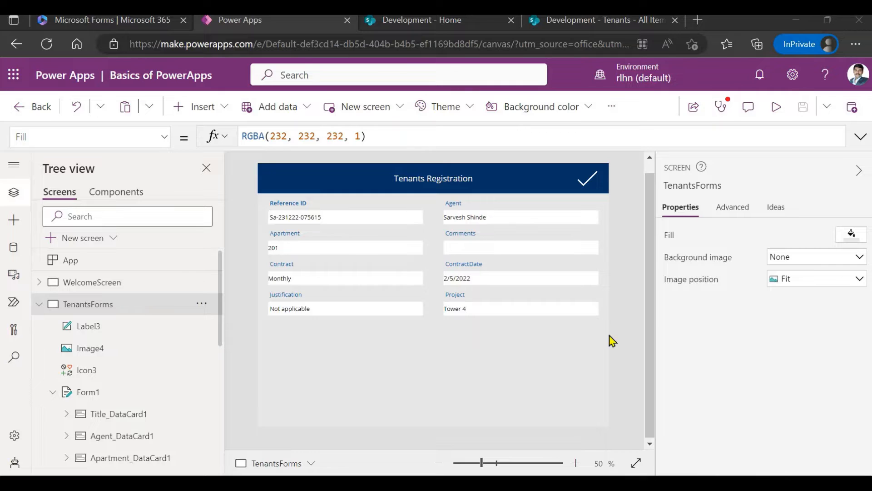
pyautogui.moveTo(498, 285)
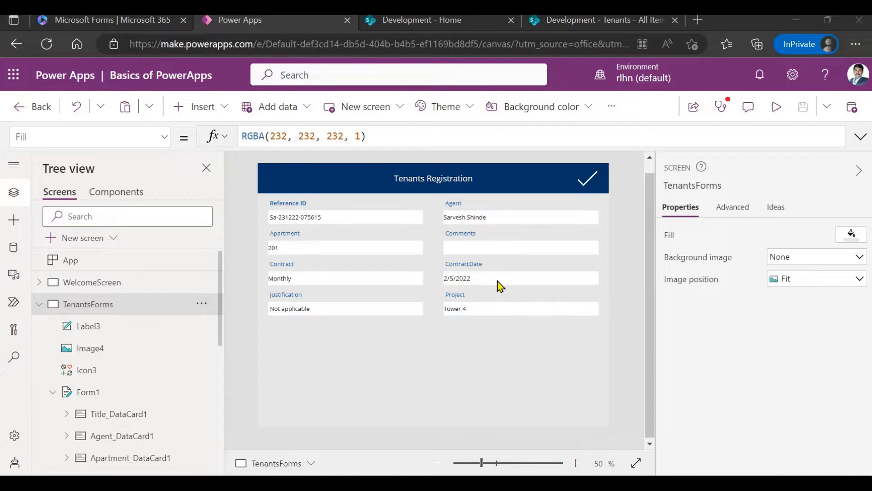
# - Inspect the ContractDate card's date picker format and enlarge the form on the canvas
pyautogui.click(496, 278)
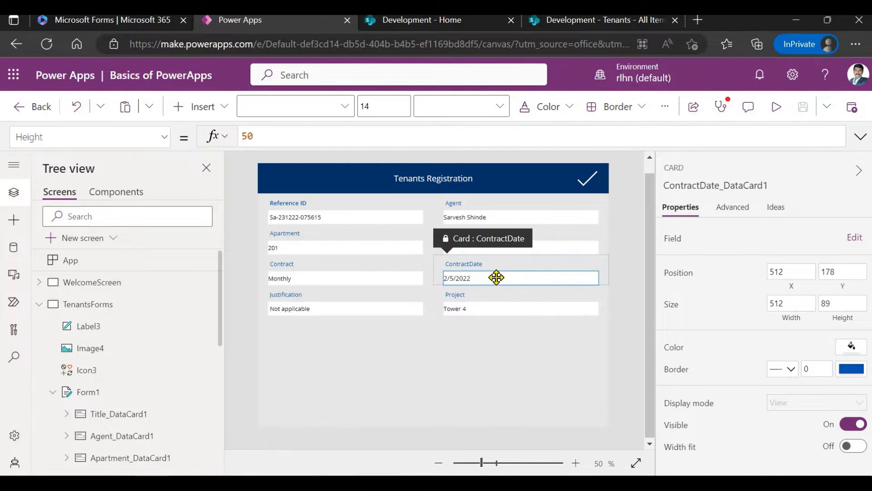
pyautogui.click(496, 278)
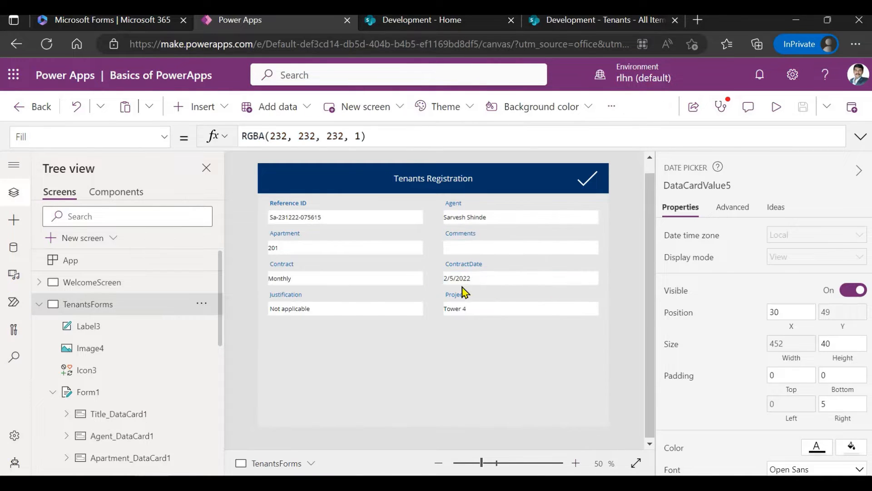
pyautogui.click(520, 270)
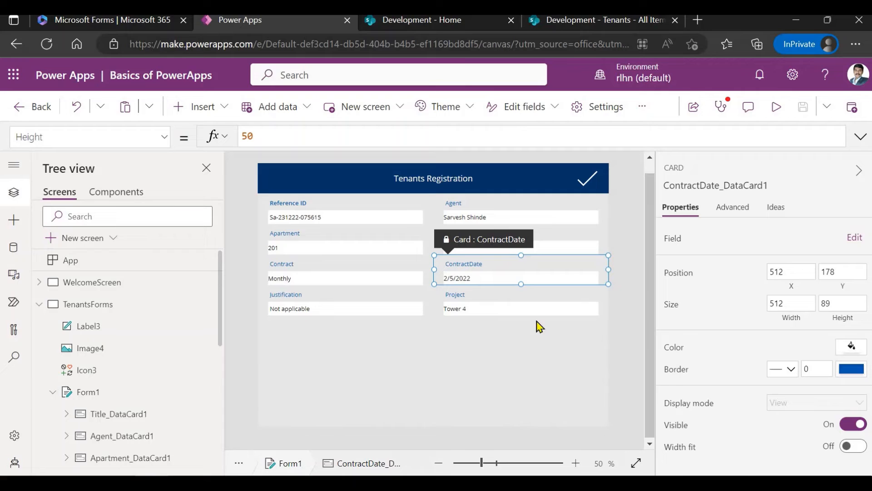
pyautogui.moveTo(487, 282)
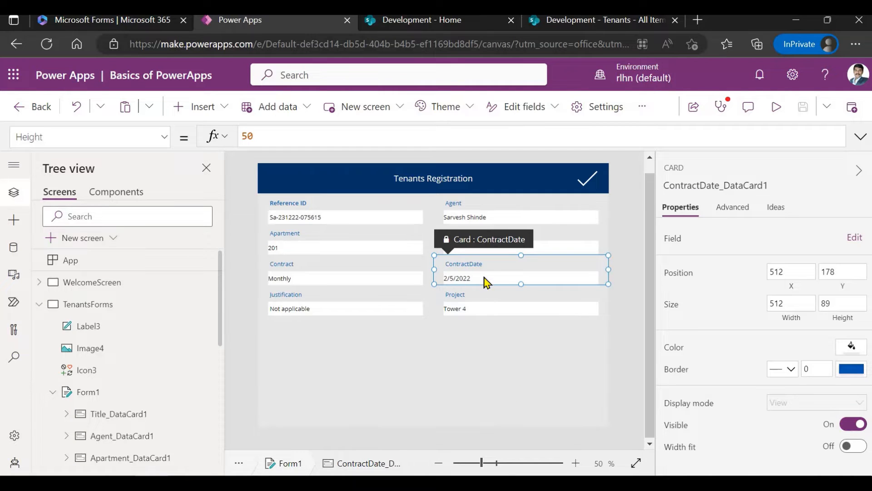
pyautogui.click(456, 278)
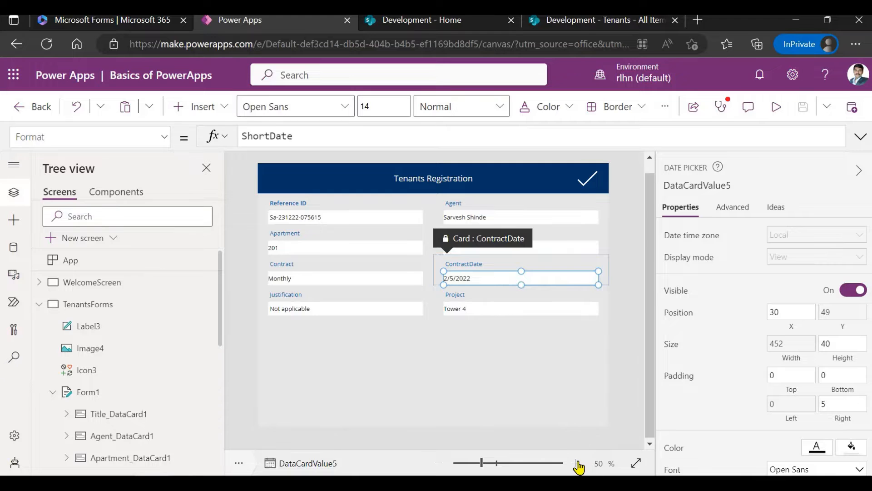
pyautogui.click(576, 462)
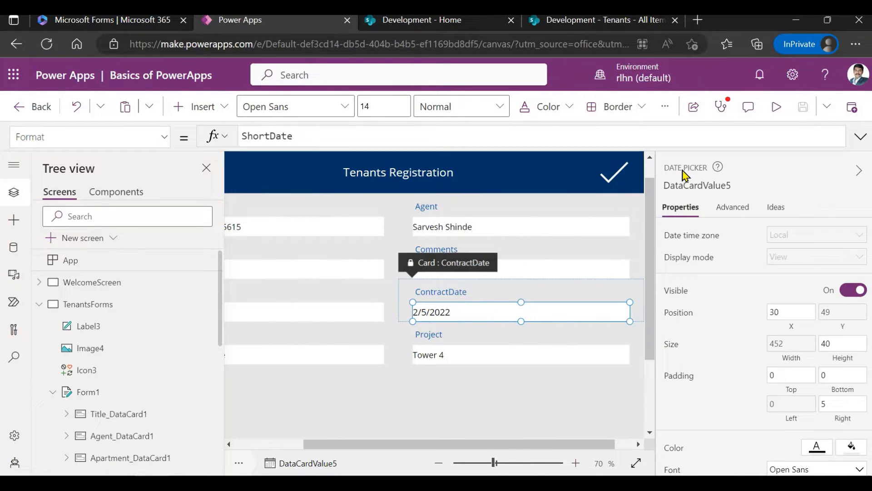
pyautogui.moveTo(454, 319)
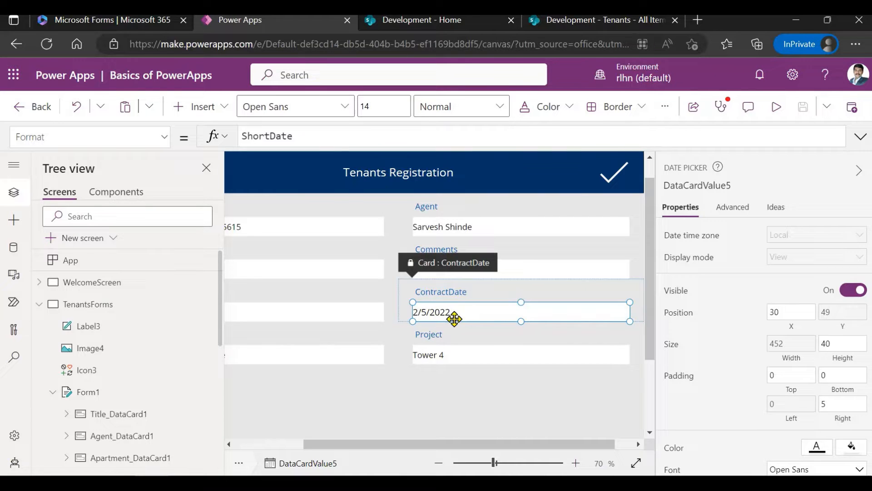
pyautogui.moveTo(464, 317)
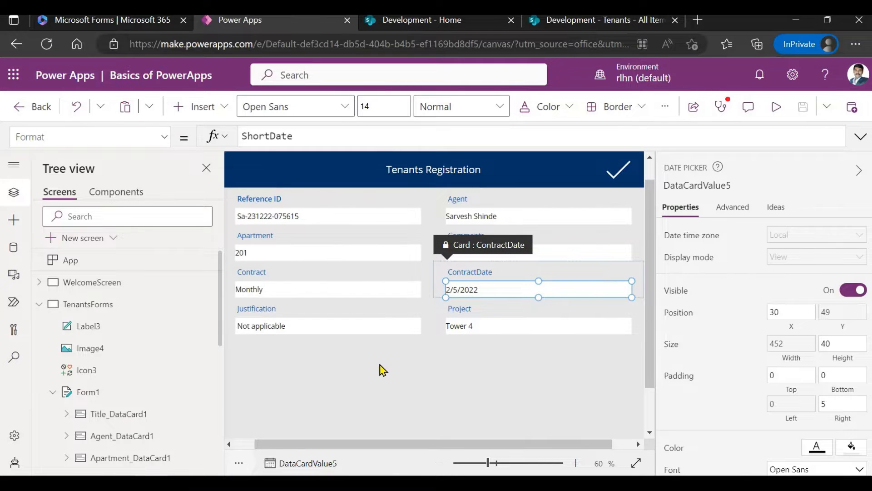
# - Insert a text label on the screen with the text '12-Mar-22'
pyautogui.click(195, 106)
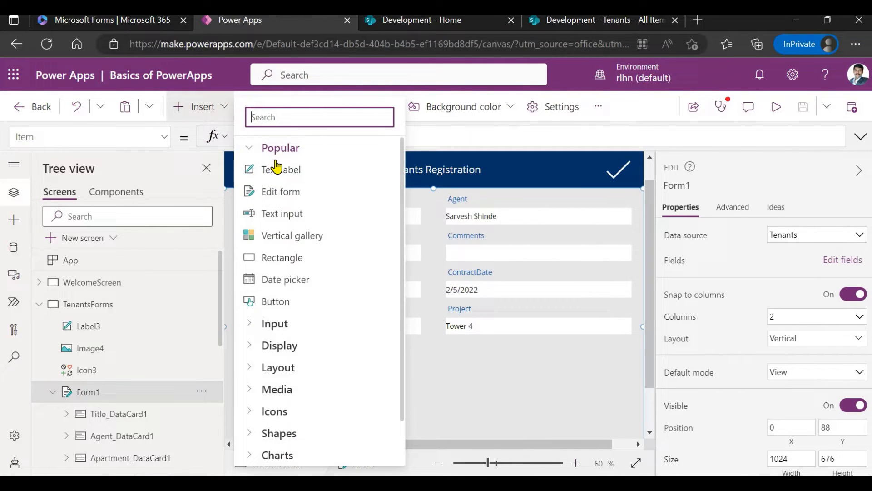
pyautogui.click(283, 169)
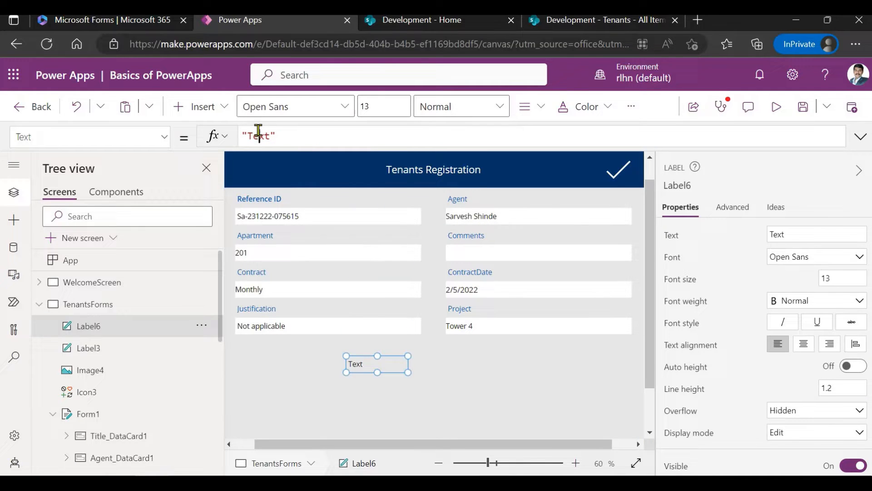
pyautogui.click(257, 136)
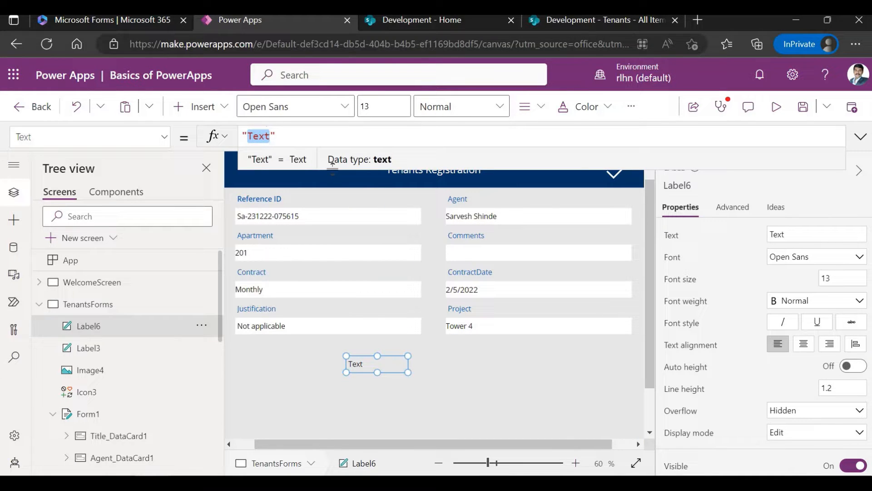
pyautogui.write('12-"')
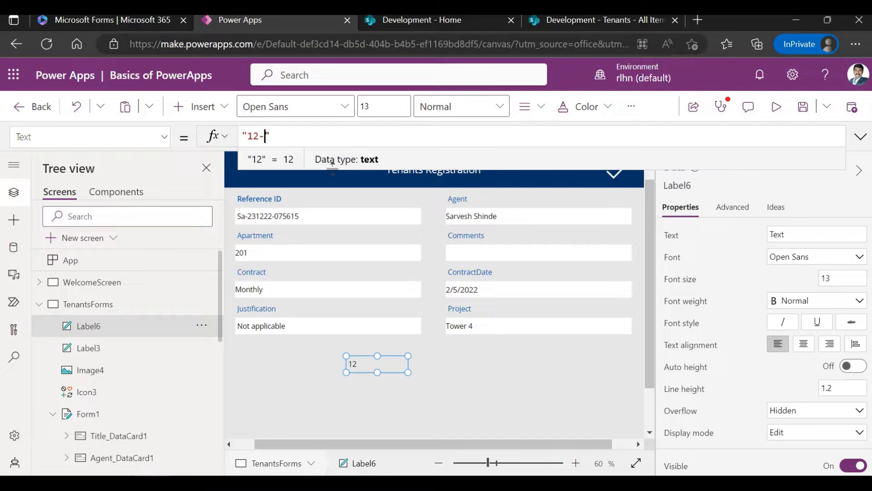
pyautogui.write('Mar')
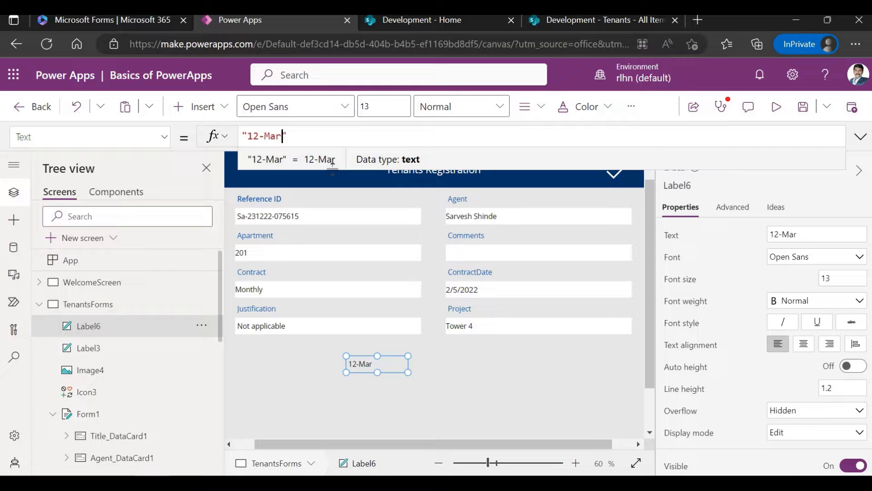
pyautogui.write('-')
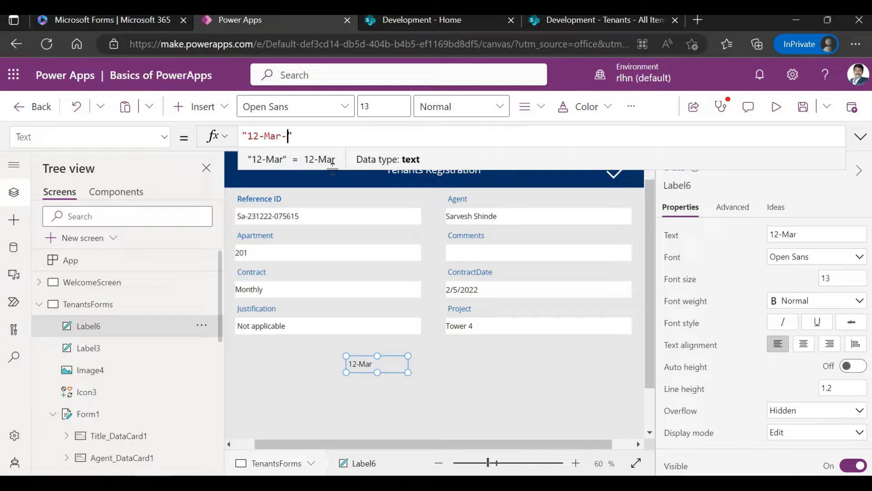
pyautogui.write('22')
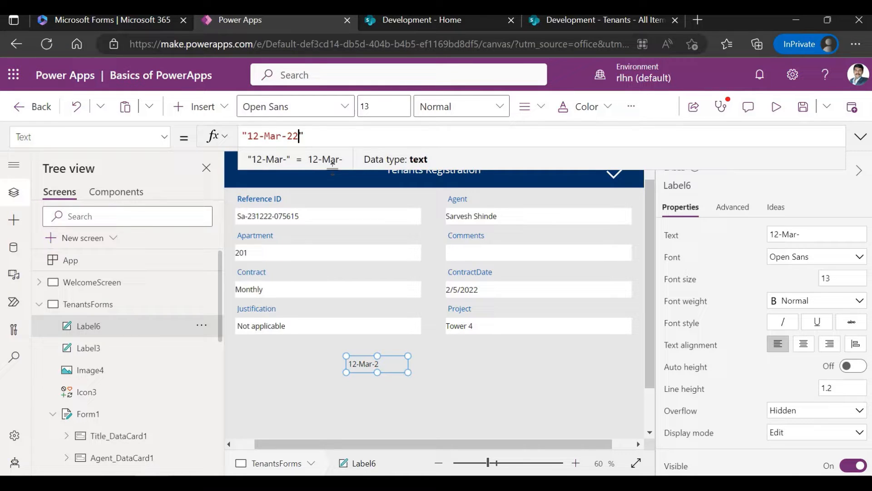
pyautogui.write('2')
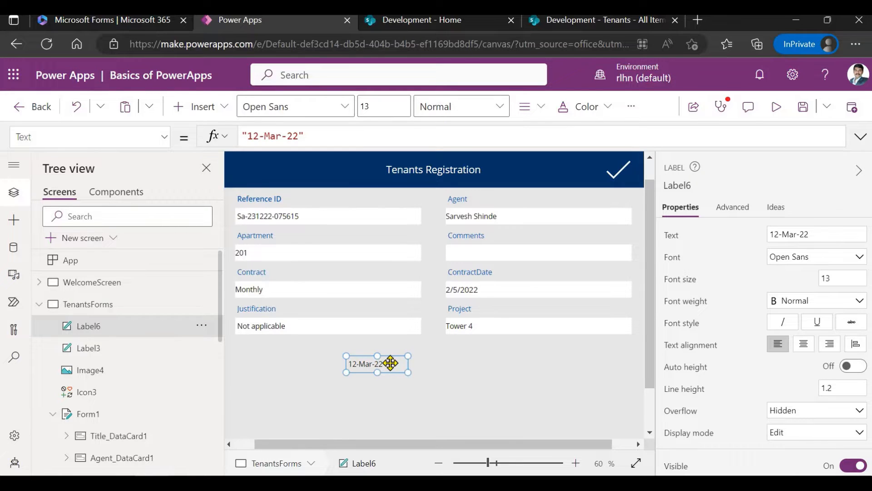
# - Change the ContractDate date picker's Format from ShortDate to DateTimeFormat.LongDate
pyautogui.click(537, 289)
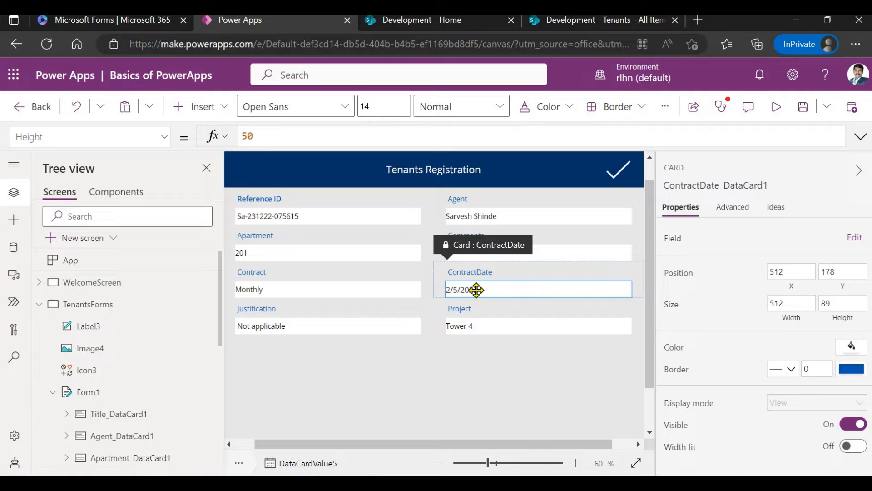
pyautogui.click(483, 289)
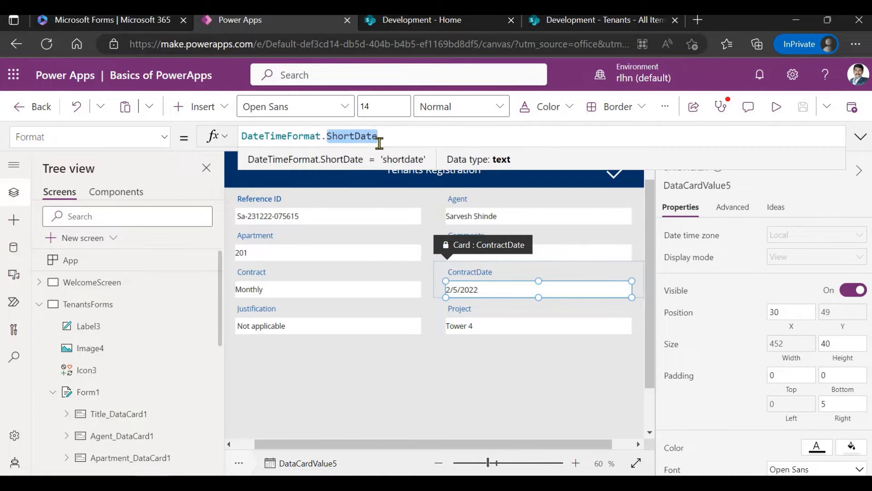
pyautogui.press('Backspace')
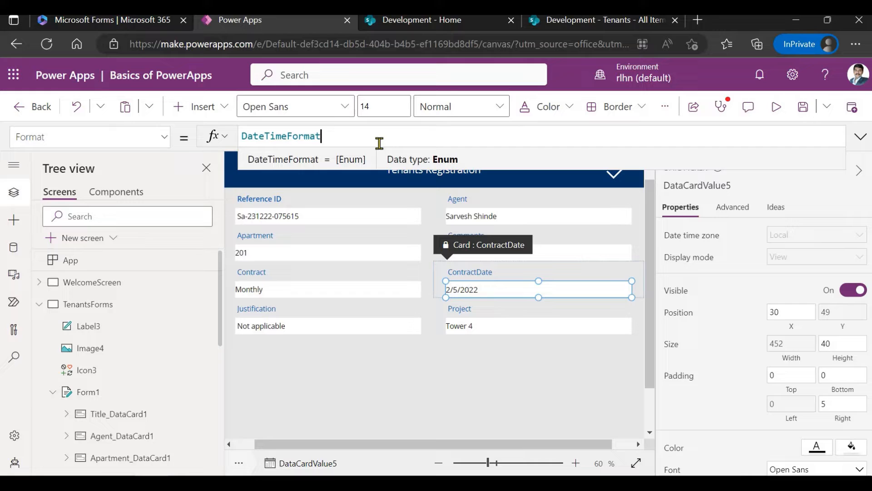
pyautogui.write('.')
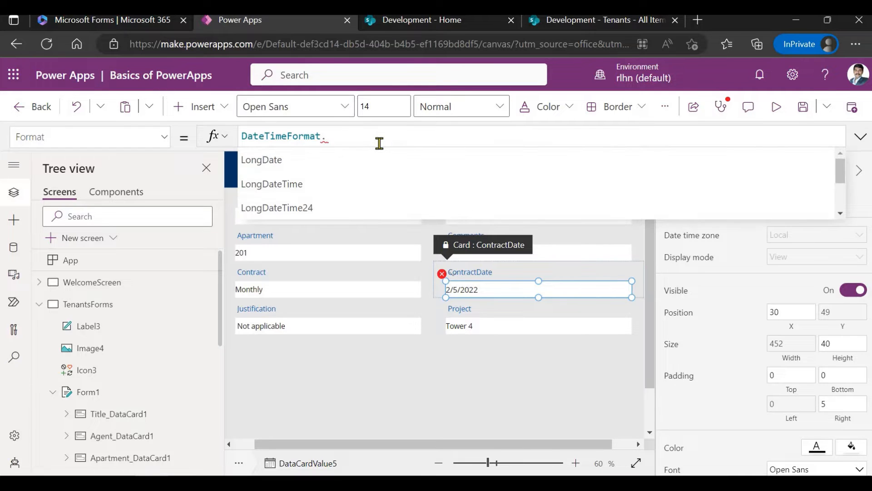
pyautogui.moveTo(334, 185)
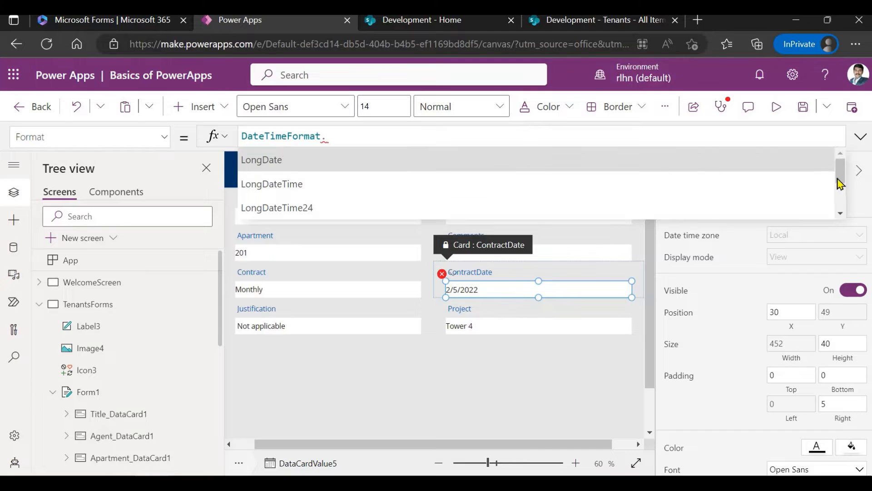
pyautogui.scroll(-3)
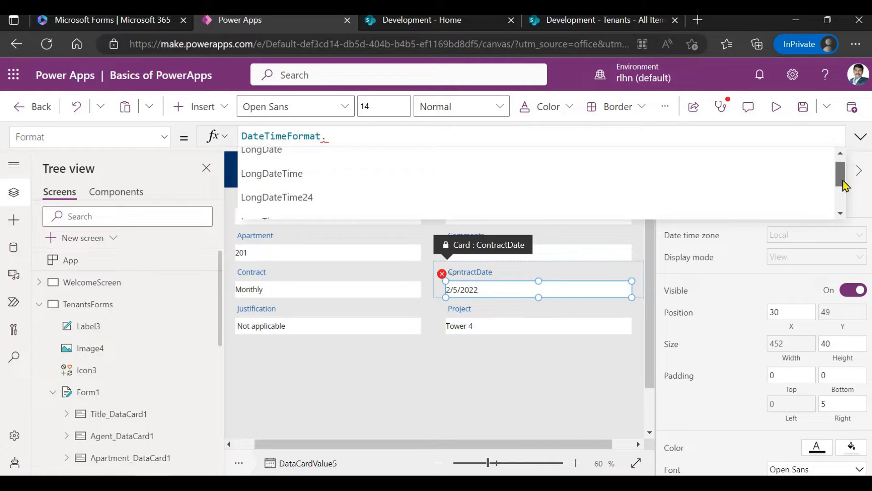
pyautogui.scroll(-3)
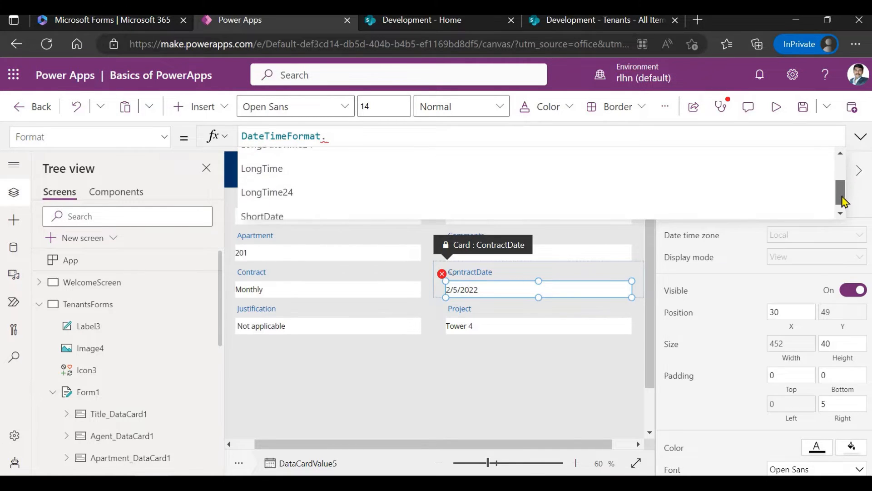
pyautogui.scroll(-3)
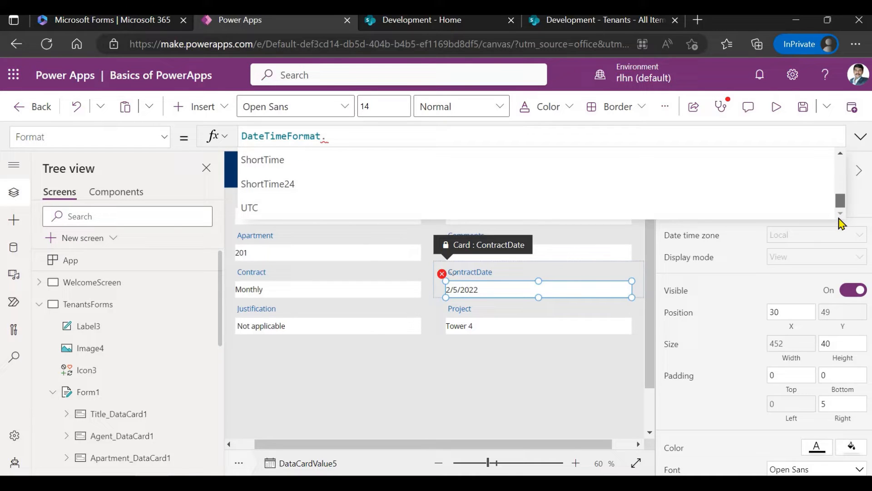
pyautogui.scroll(3)
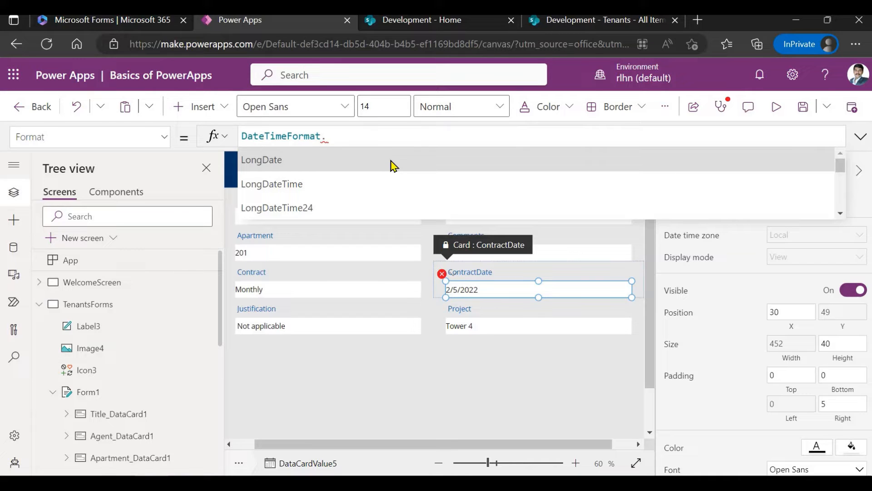
pyautogui.click(261, 160)
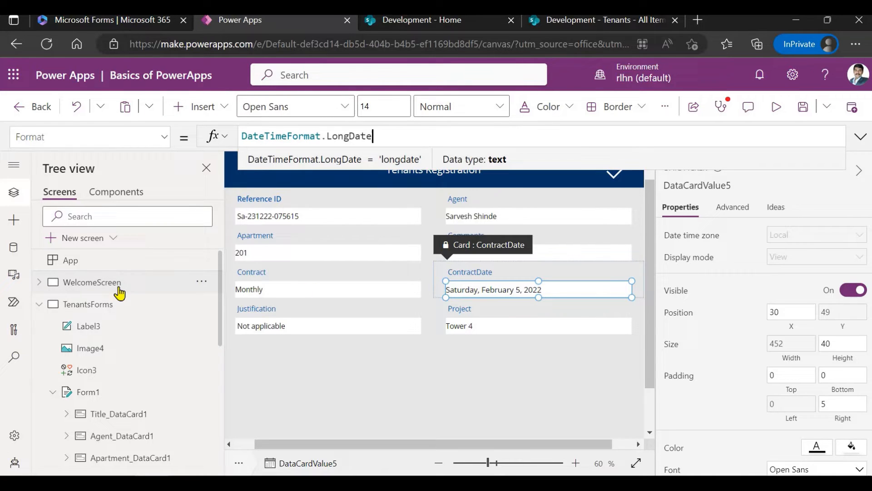
# - Review the date picker examples, highlighting the ShortDate, LongDate and dd-mmm-yy formats
pyautogui.click(91, 282)
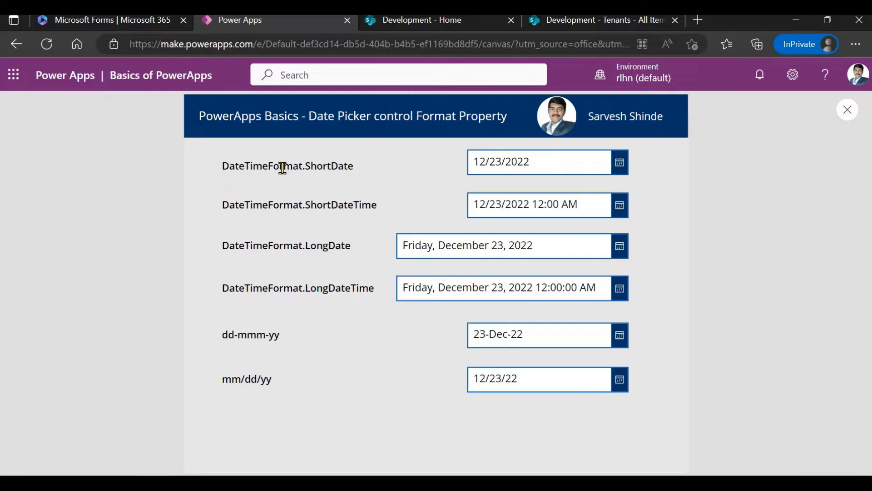
pyautogui.doubleClick(261, 165)
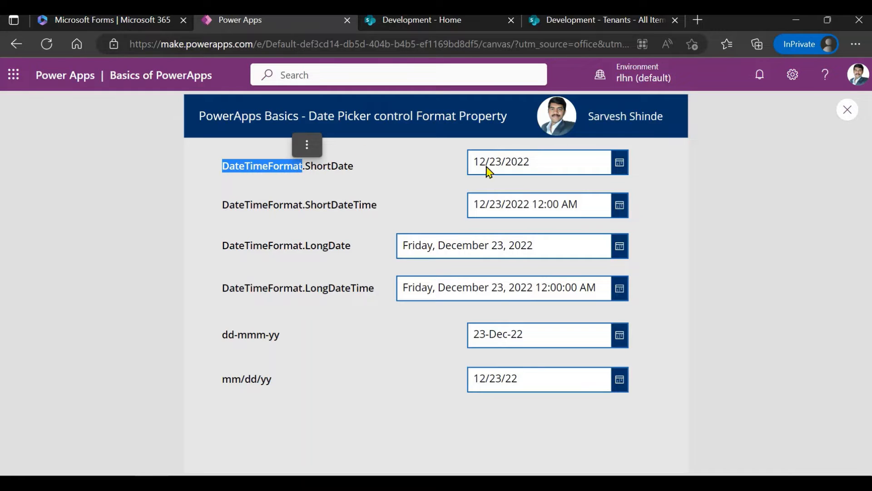
pyautogui.moveTo(359, 185)
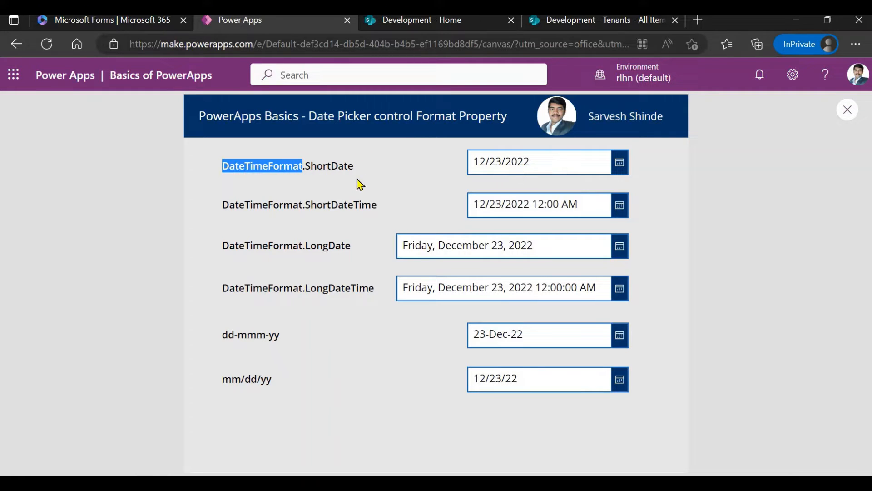
pyautogui.doubleClick(329, 166)
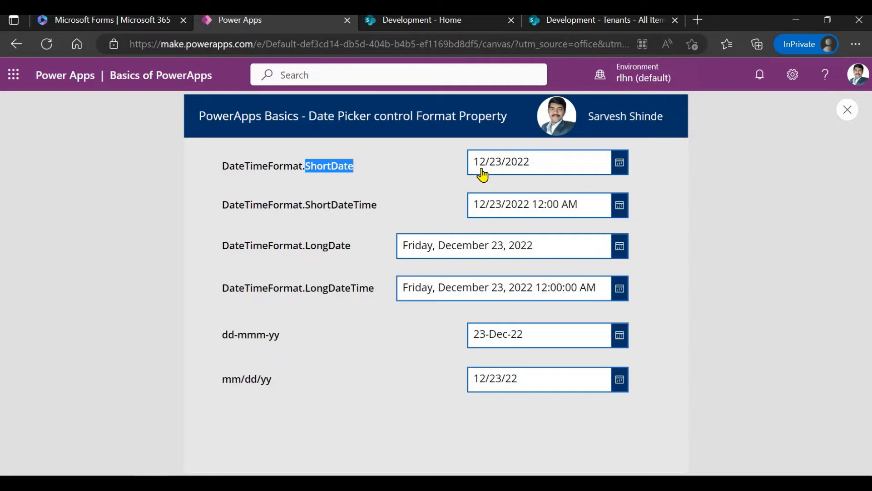
pyautogui.moveTo(334, 207)
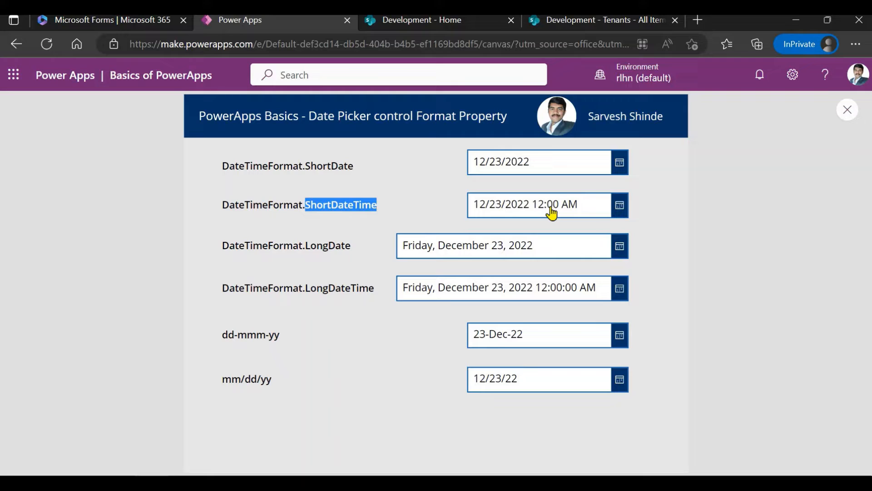
pyautogui.moveTo(545, 213)
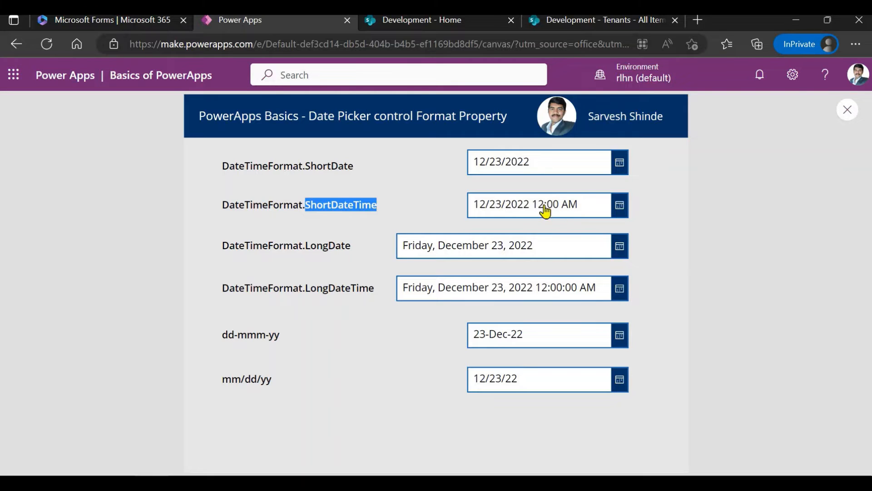
pyautogui.moveTo(563, 213)
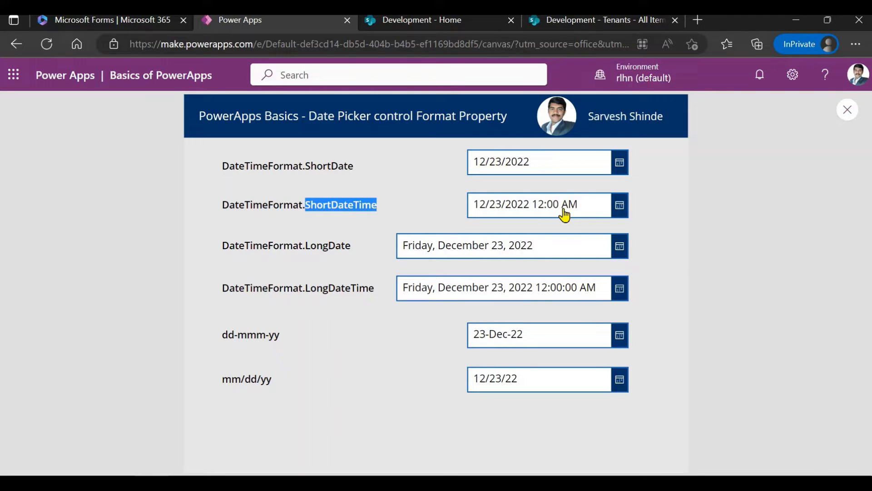
pyautogui.moveTo(531, 214)
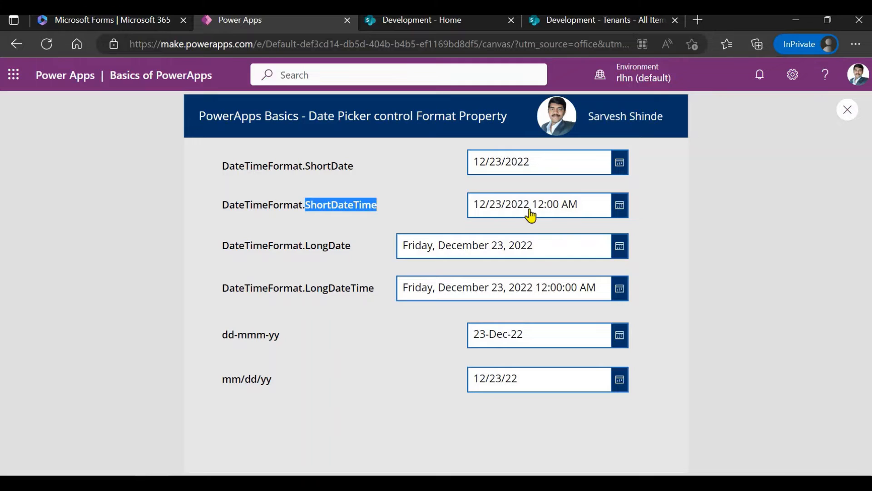
pyautogui.moveTo(557, 213)
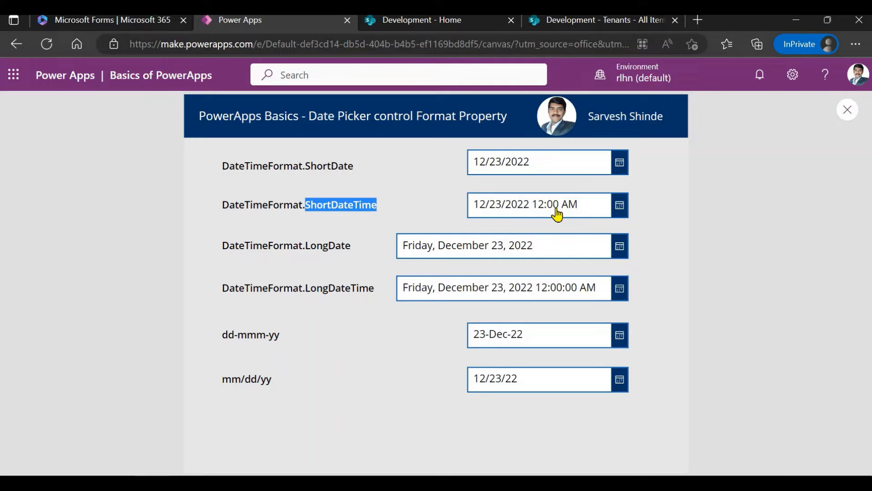
pyautogui.moveTo(258, 245)
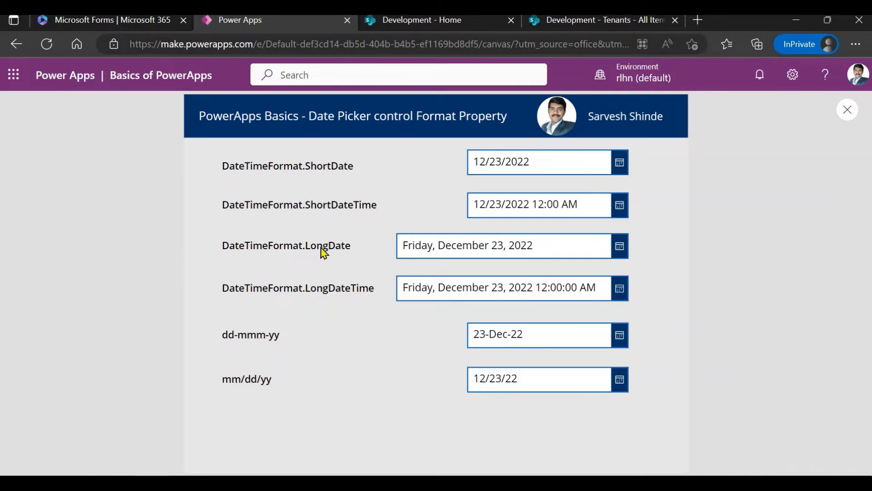
pyautogui.doubleClick(327, 245)
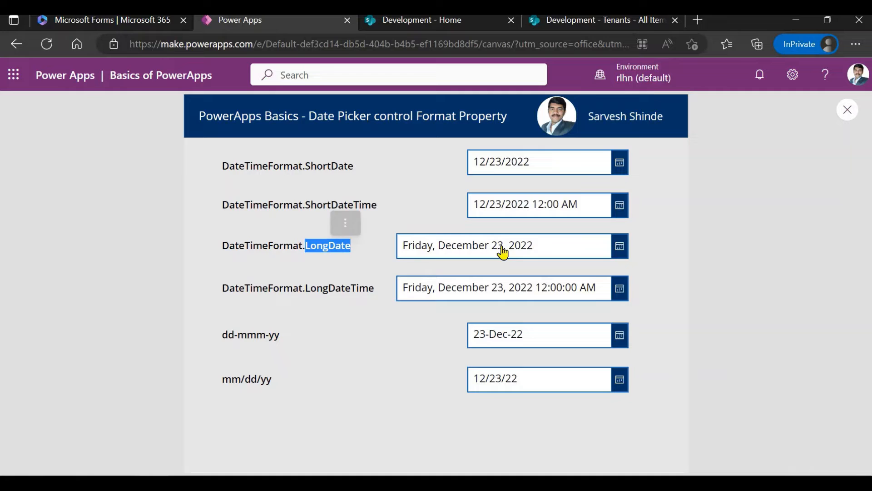
pyautogui.moveTo(333, 274)
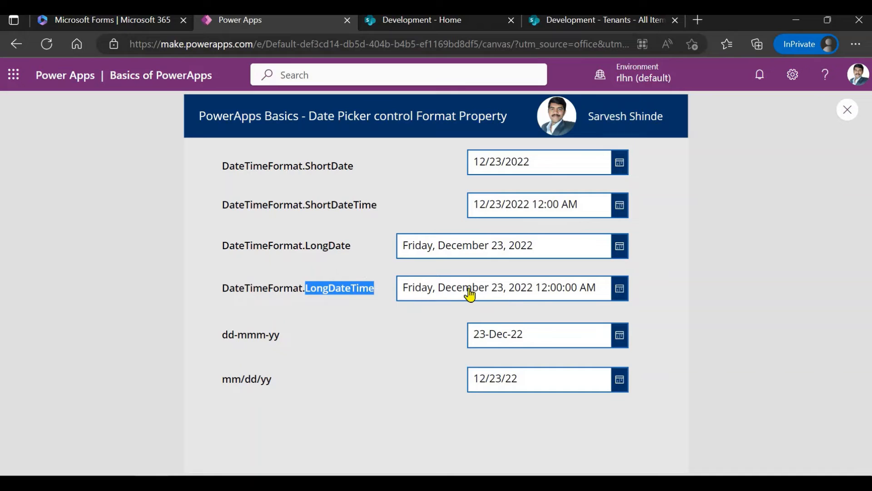
pyautogui.moveTo(333, 334)
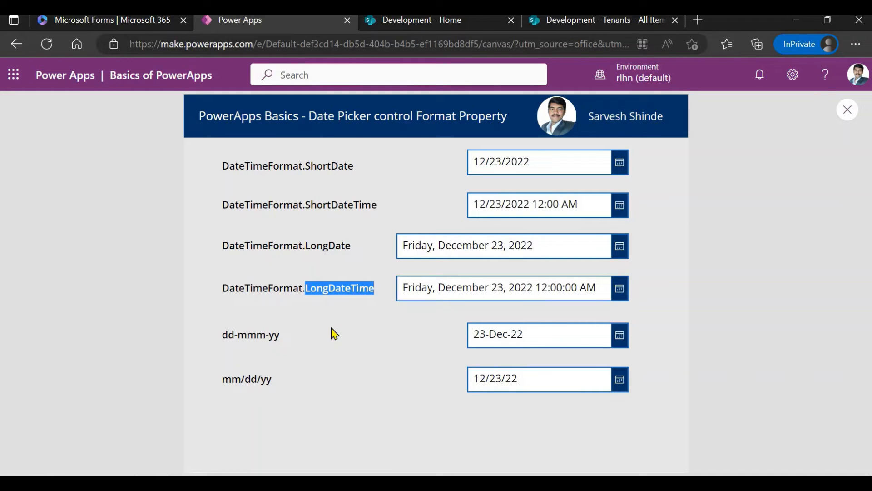
pyautogui.moveTo(255, 337)
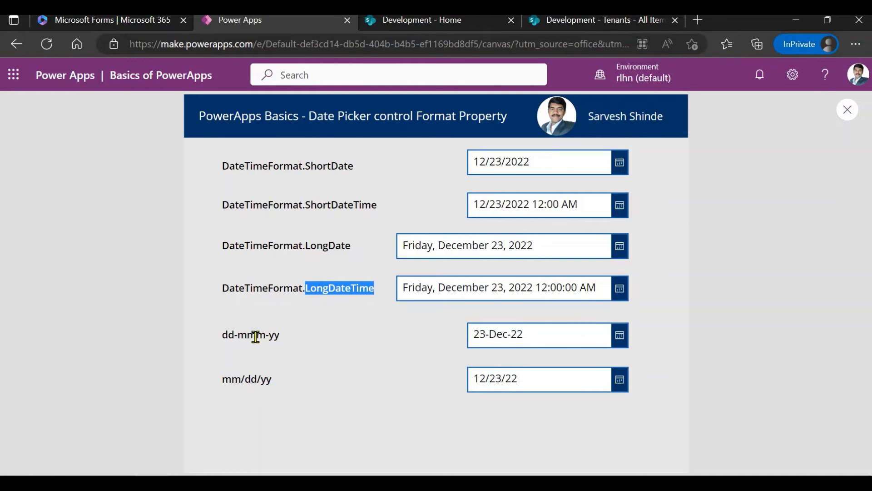
pyautogui.doubleClick(250, 334)
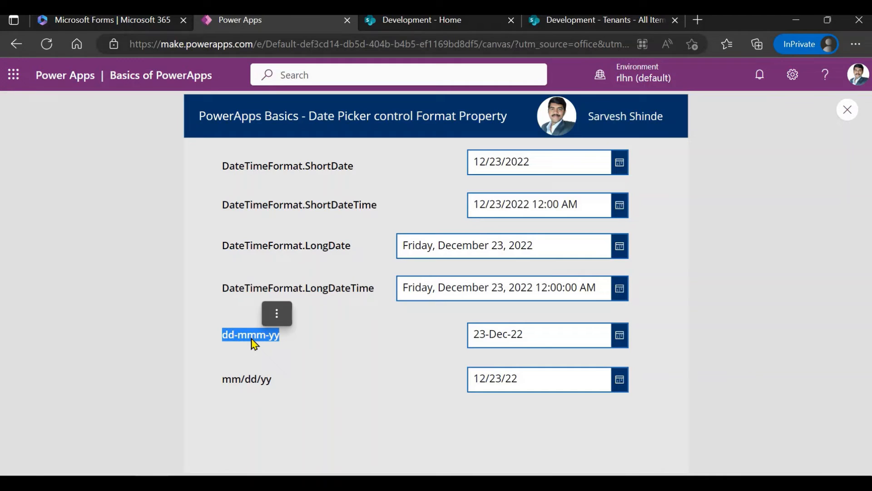
pyautogui.moveTo(231, 345)
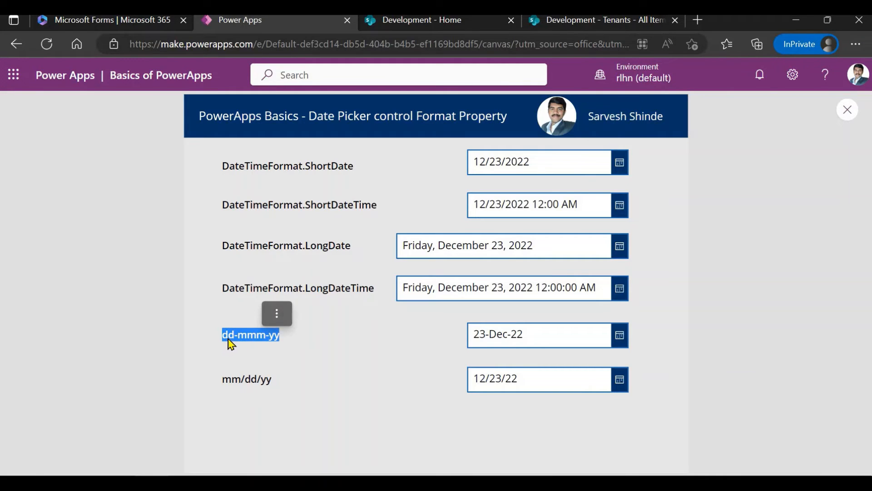
pyautogui.moveTo(270, 341)
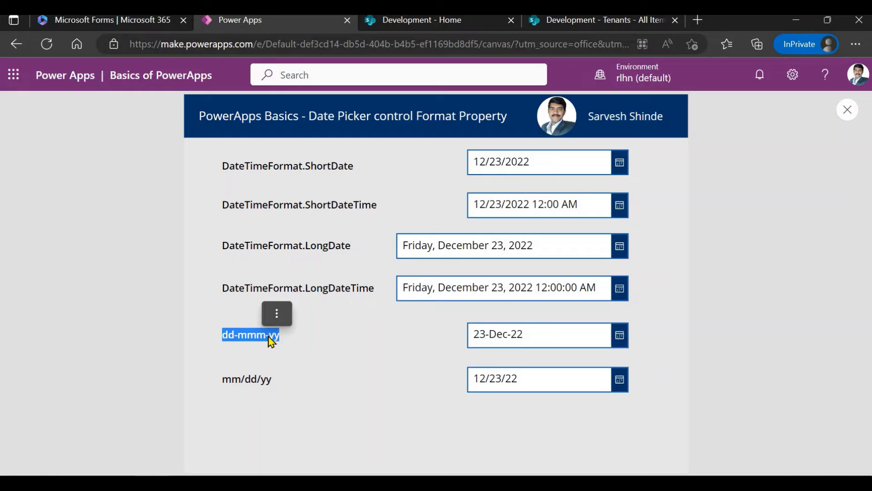
pyautogui.moveTo(240, 344)
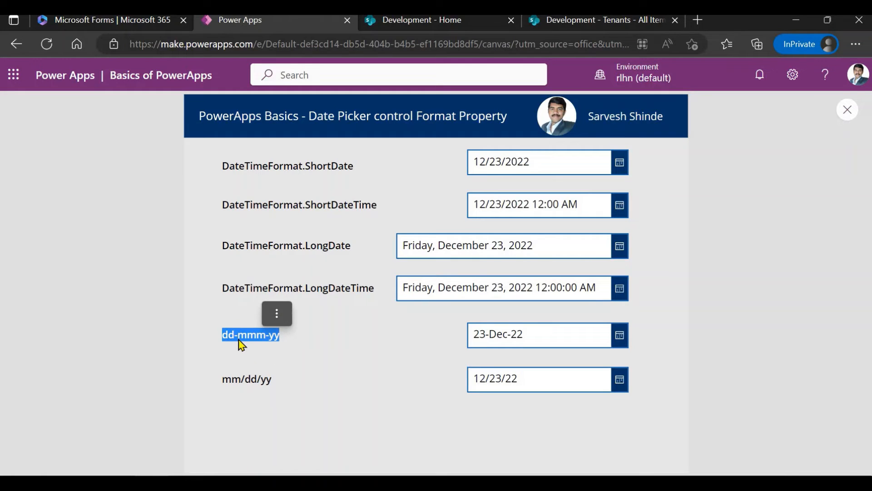
pyautogui.moveTo(248, 376)
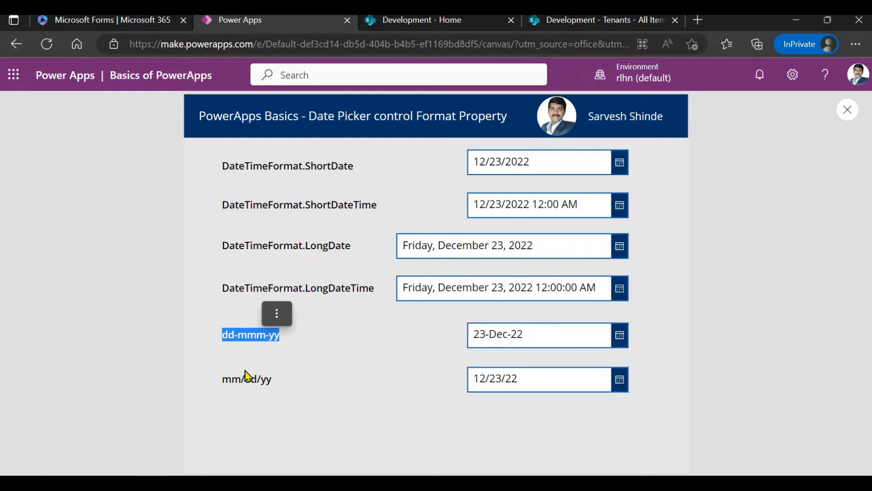
pyautogui.doubleClick(251, 379)
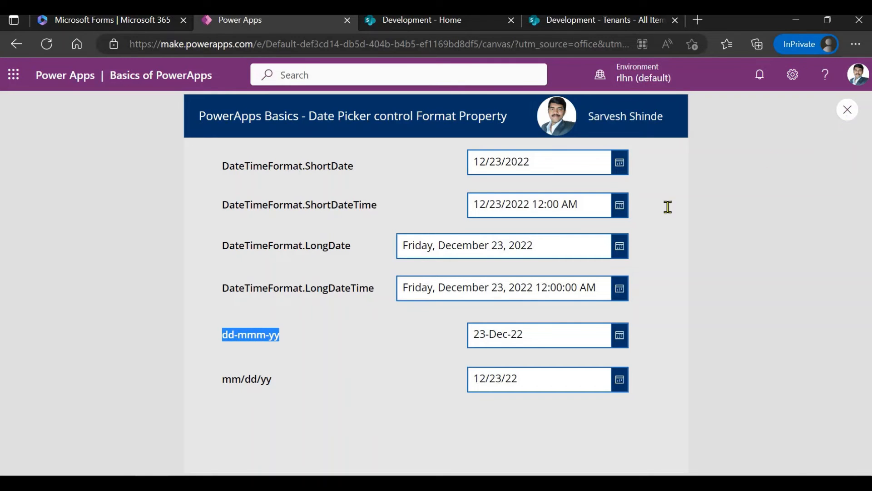
# - Leave the preview, dismiss the tip, and view the picker's 'dd-mmm-yy' Format string
pyautogui.click(851, 109)
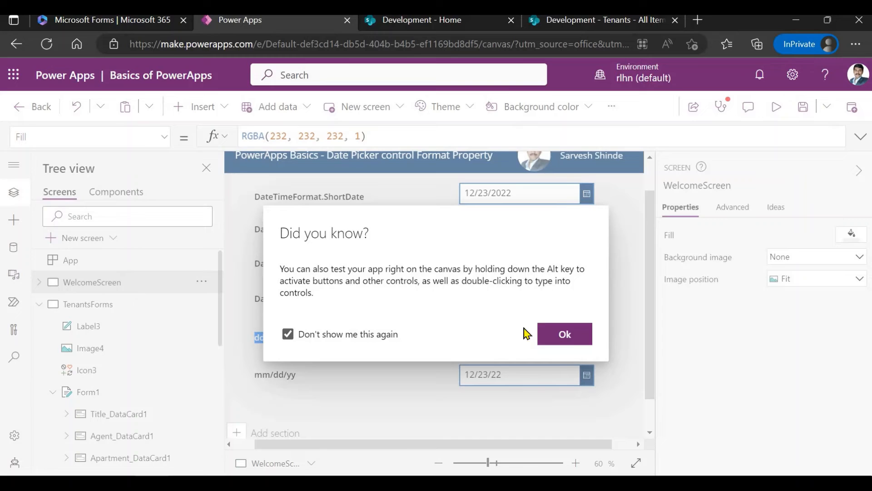
pyautogui.click(565, 334)
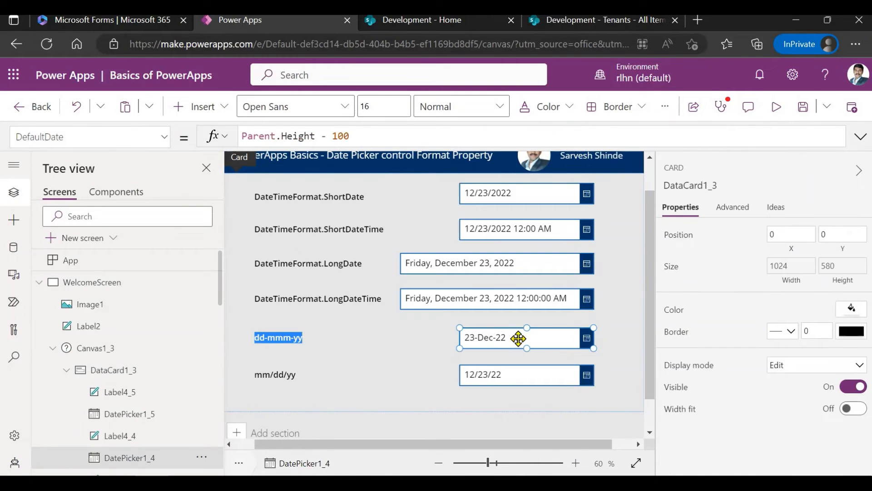
pyautogui.click(90, 137)
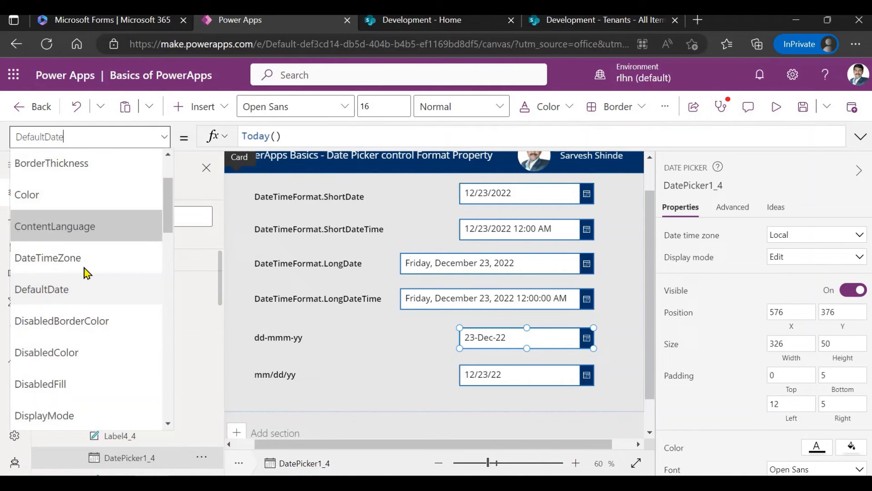
pyautogui.scroll(-3)
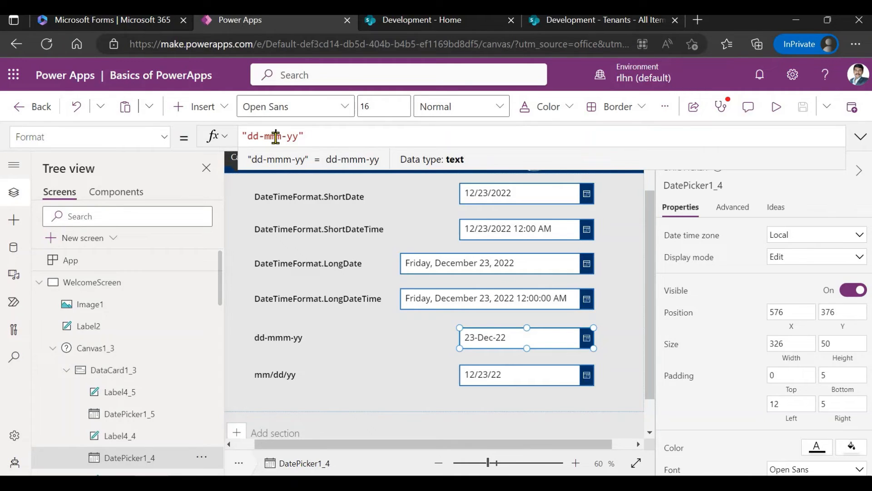
pyautogui.click(253, 136)
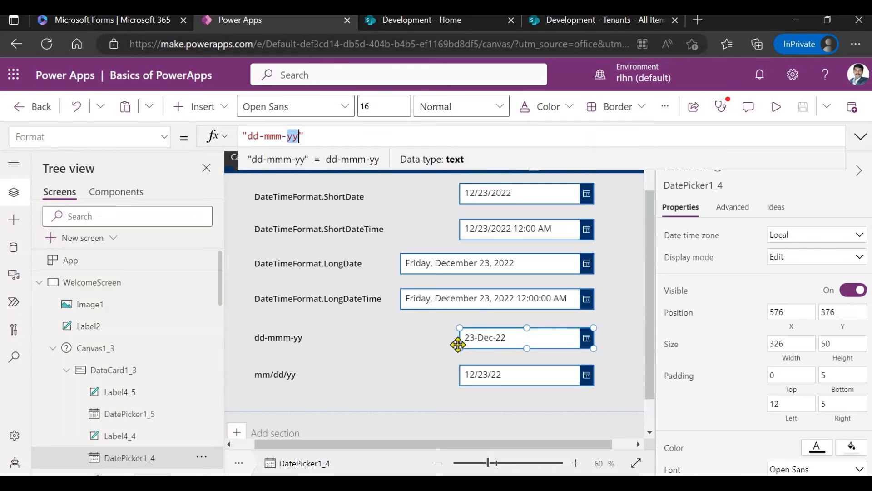
pyautogui.moveTo(347, 372)
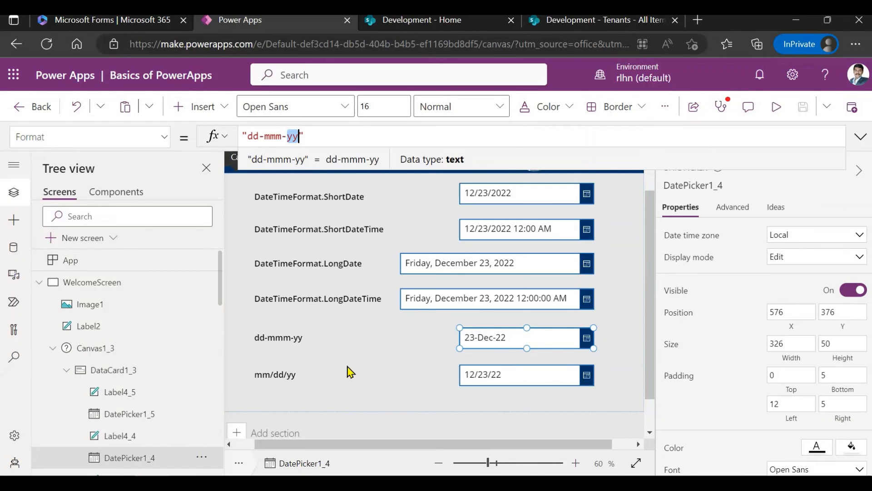
pyautogui.click(275, 374)
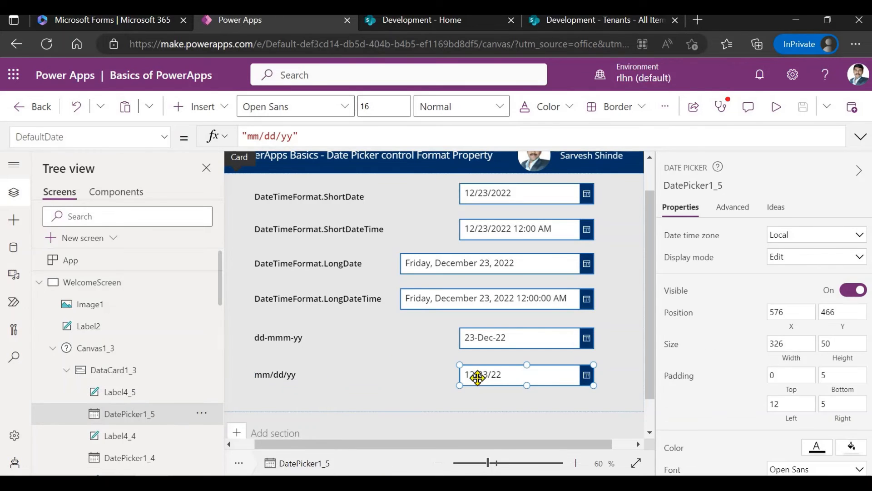
# - Display the 12/23/22 date picker's Format property, 'mm/dd/yy'
pyautogui.click(275, 375)
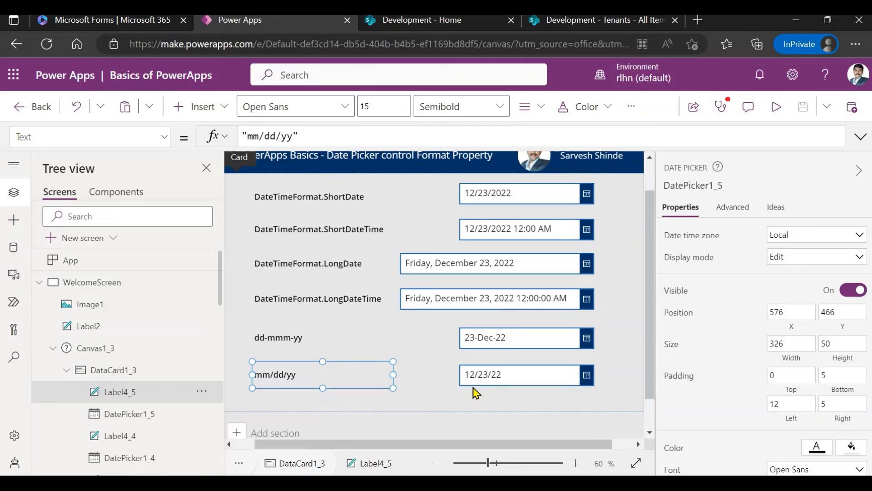
pyautogui.click(526, 374)
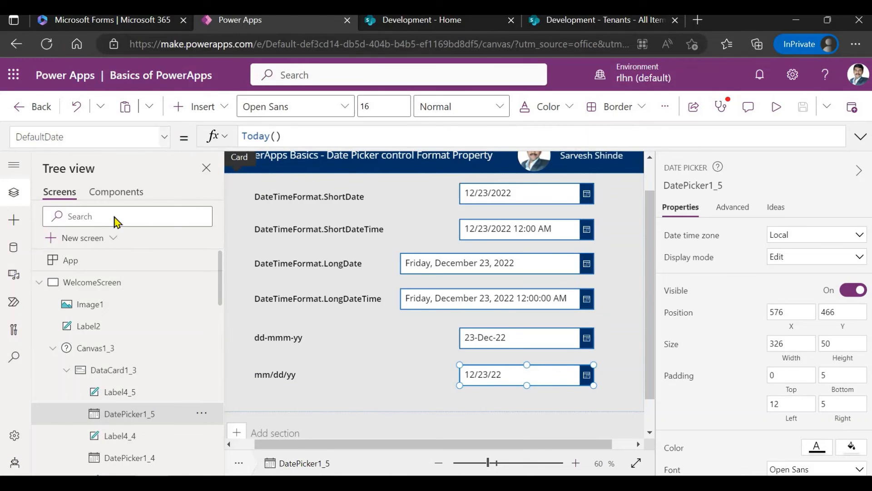
pyautogui.click(89, 137)
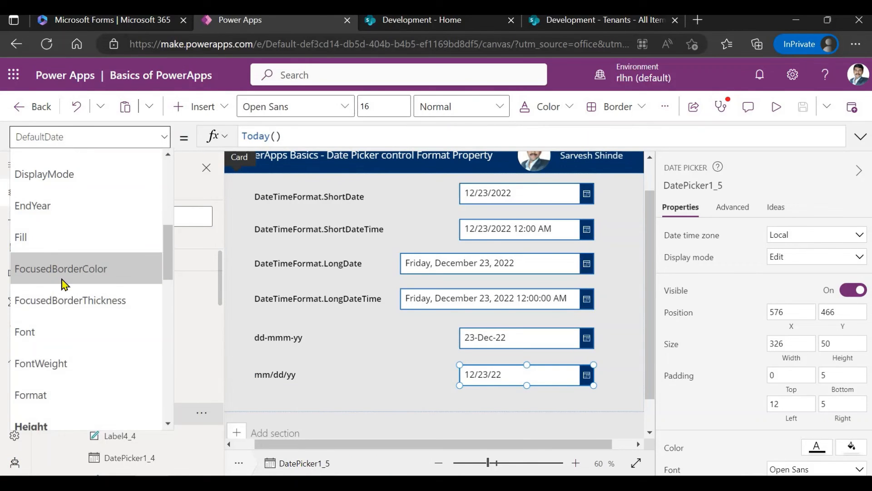
pyautogui.click(30, 395)
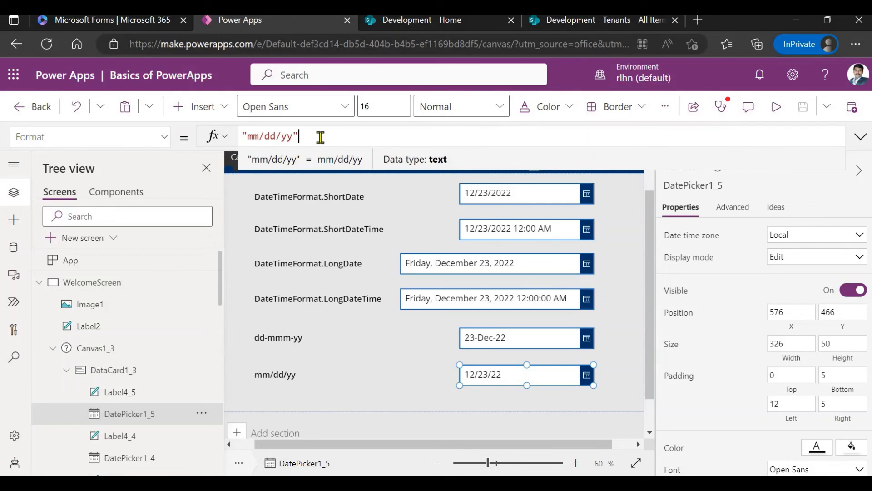
pyautogui.moveTo(365, 185)
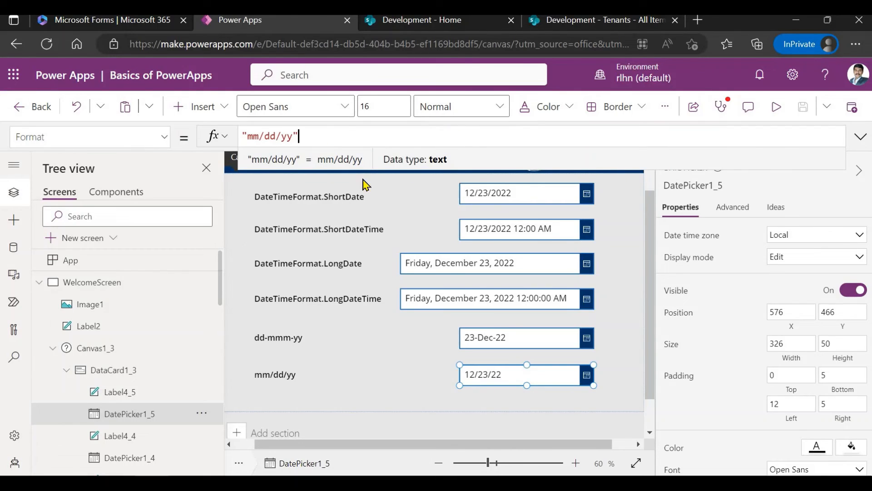
pyautogui.click(490, 297)
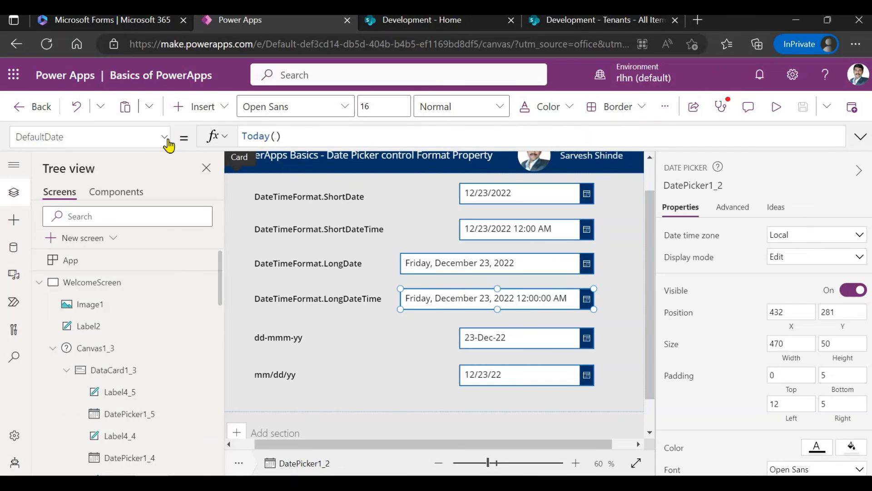
# - Display the long date-and-time picker's Format property, DateTimeFormat.LongDateTime
pyautogui.click(163, 136)
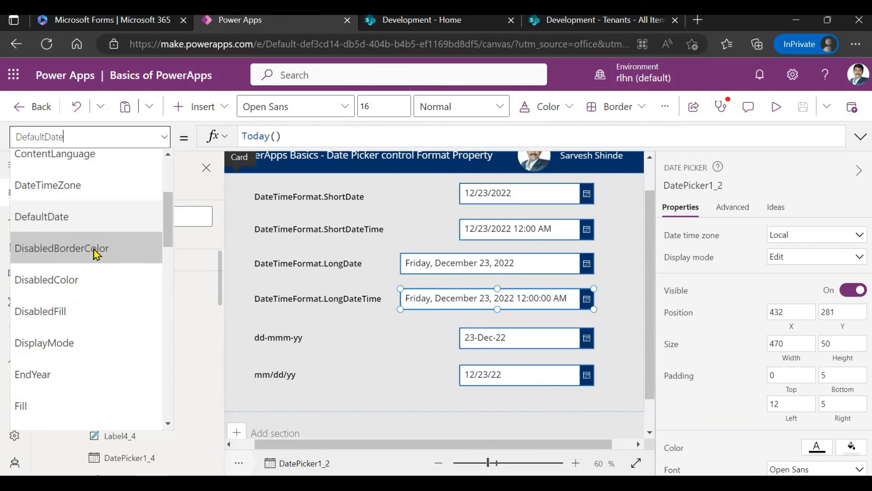
pyautogui.scroll(-3)
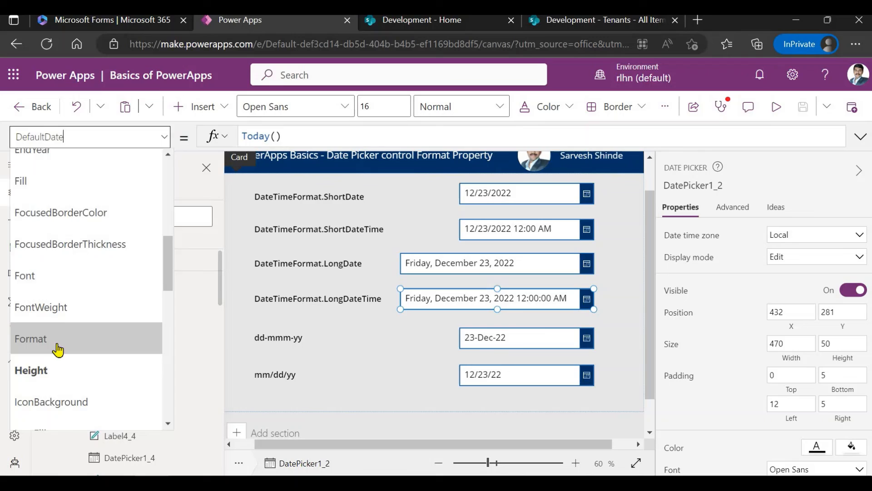
pyautogui.click(30, 338)
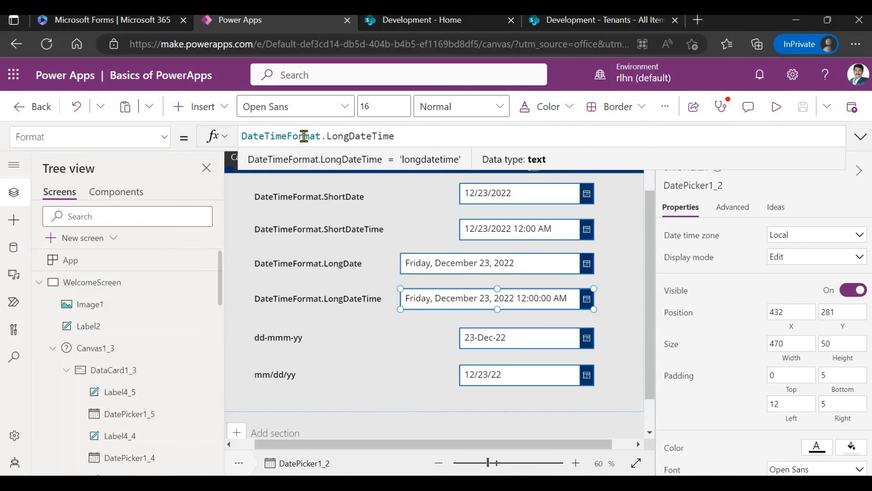
pyautogui.moveTo(413, 136)
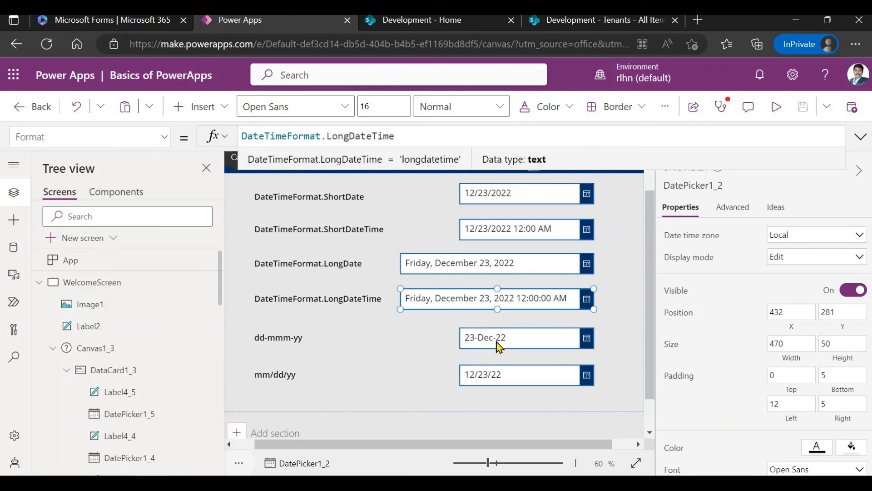
# - Select the 23-Dec-22 date picker and its 'dd-mmm-yy' caption label
pyautogui.click(519, 337)
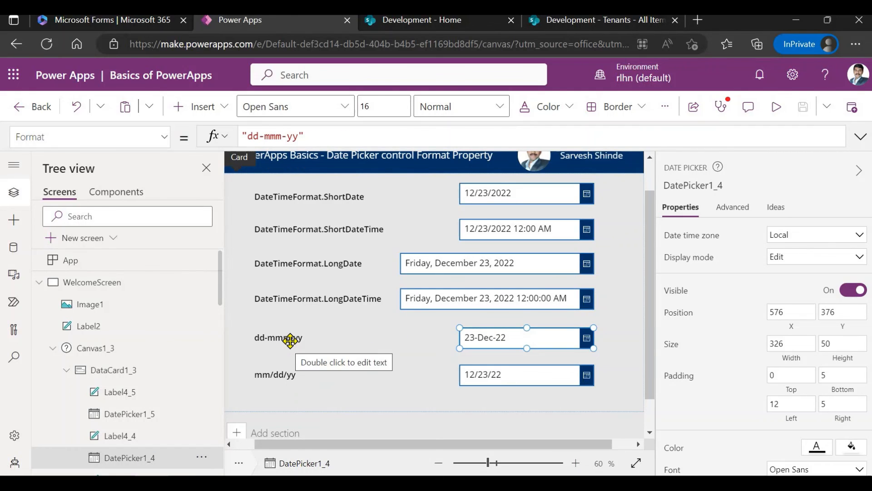
pyautogui.click(276, 338)
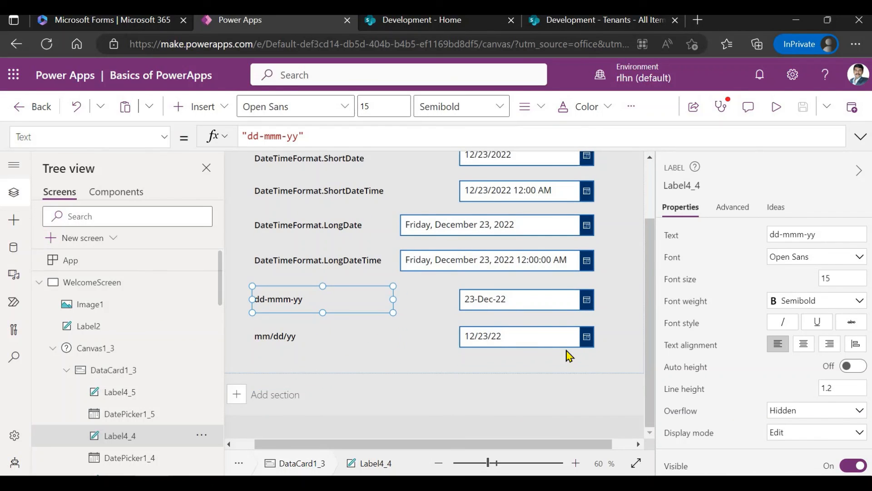
pyautogui.scroll(3)
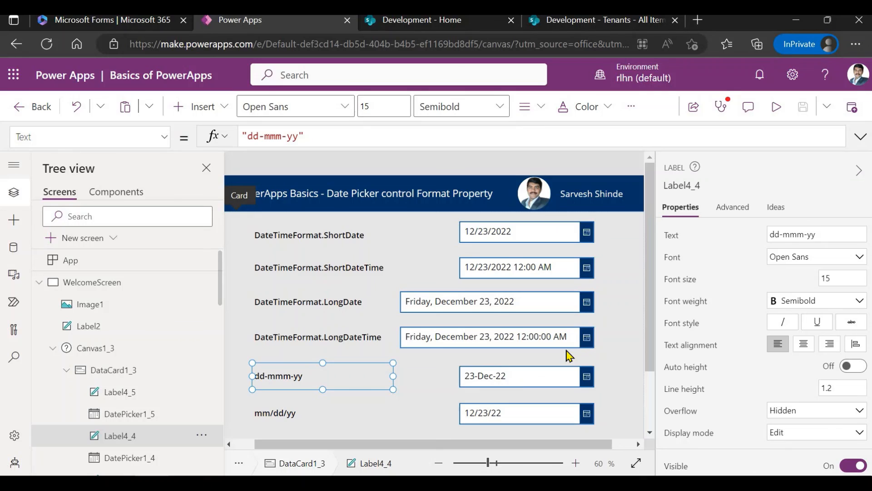